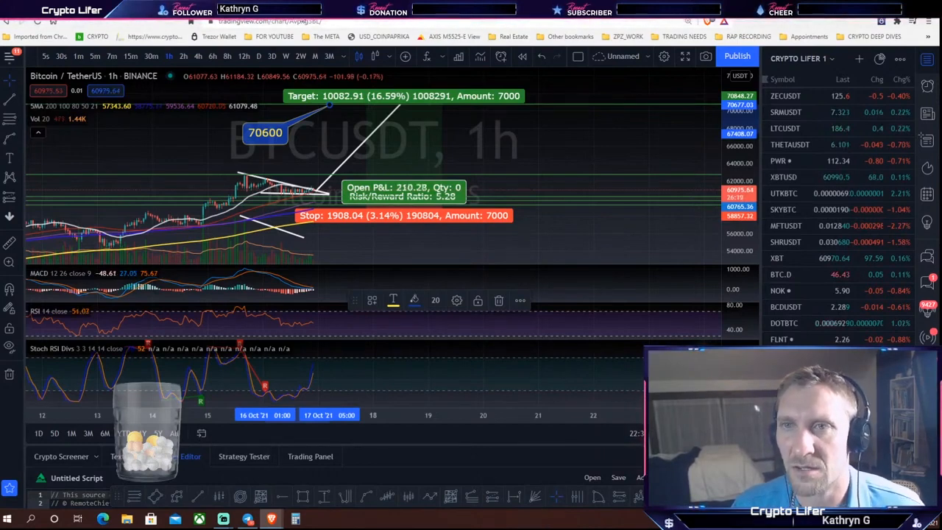
Switch the BTCUSDT chart to 4-hour candles and open Indicators & Strategies.
right_click(268, 12)
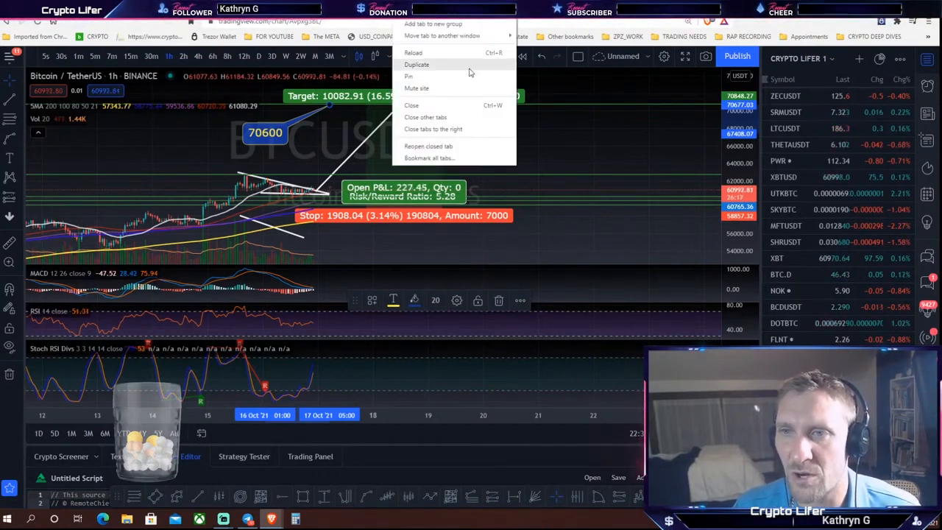
left_click(417, 65)
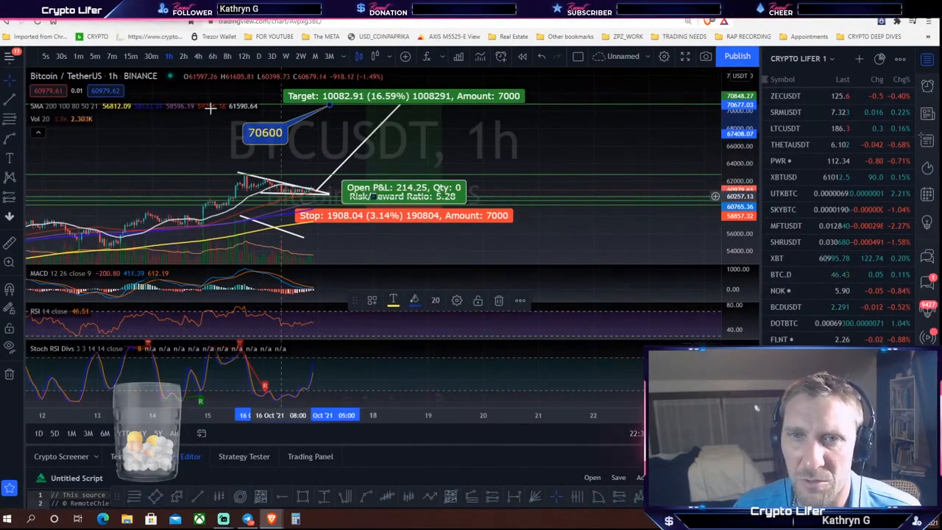
left_click(182, 56)
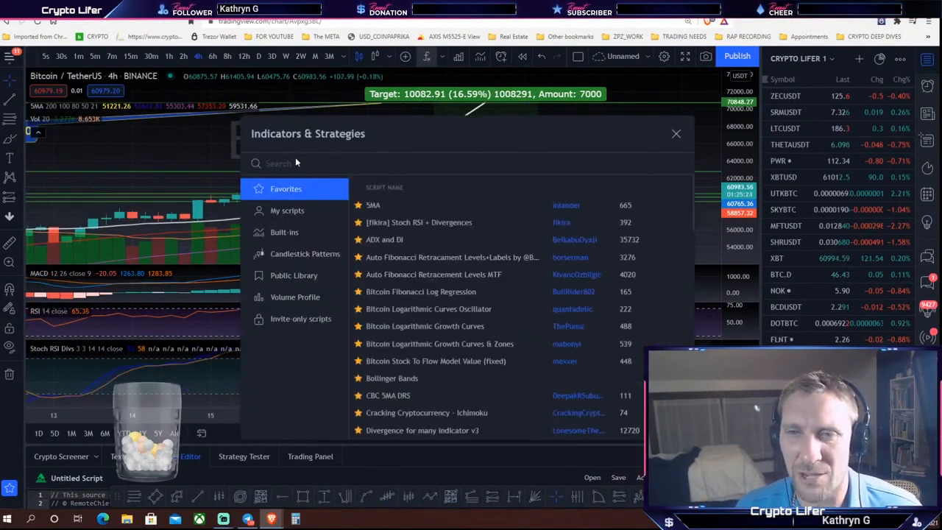
Search 'vpvr', add the Visible Range volume profile, and close the indicator library.
type("v")
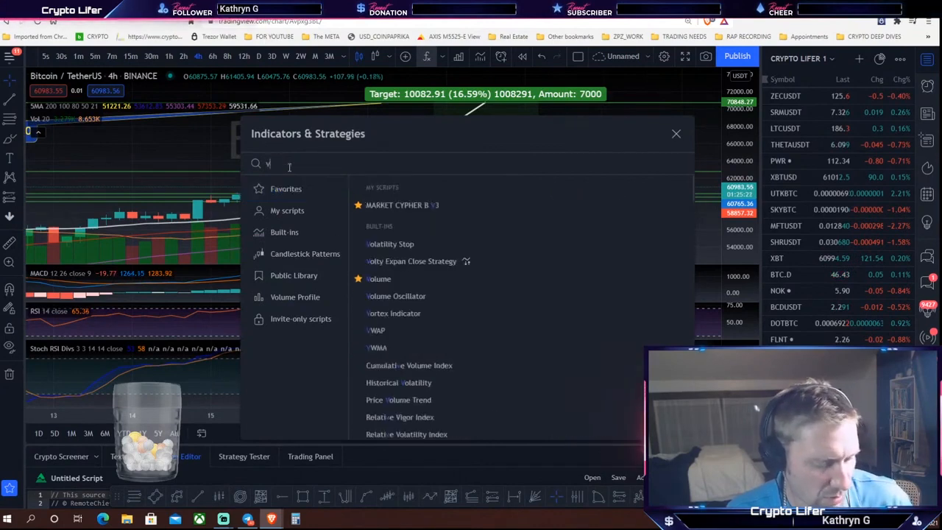
type("pr")
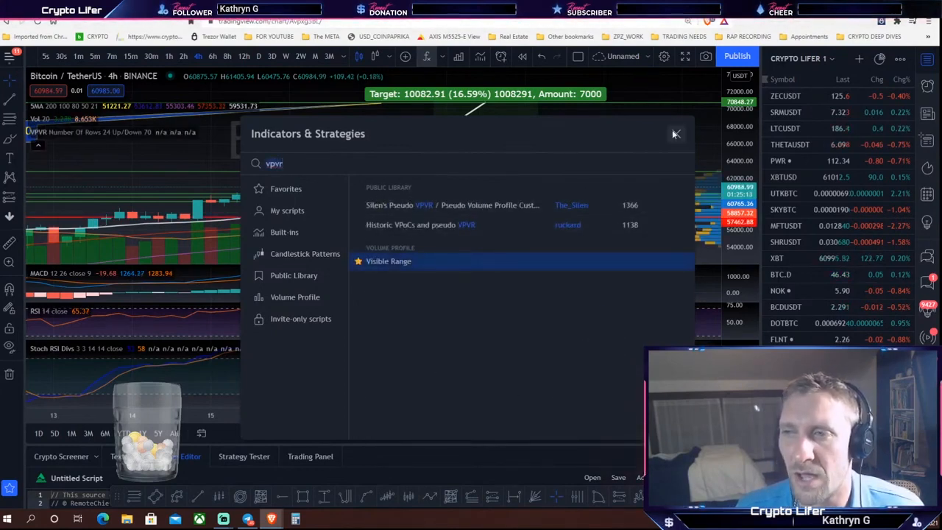
left_click(675, 134)
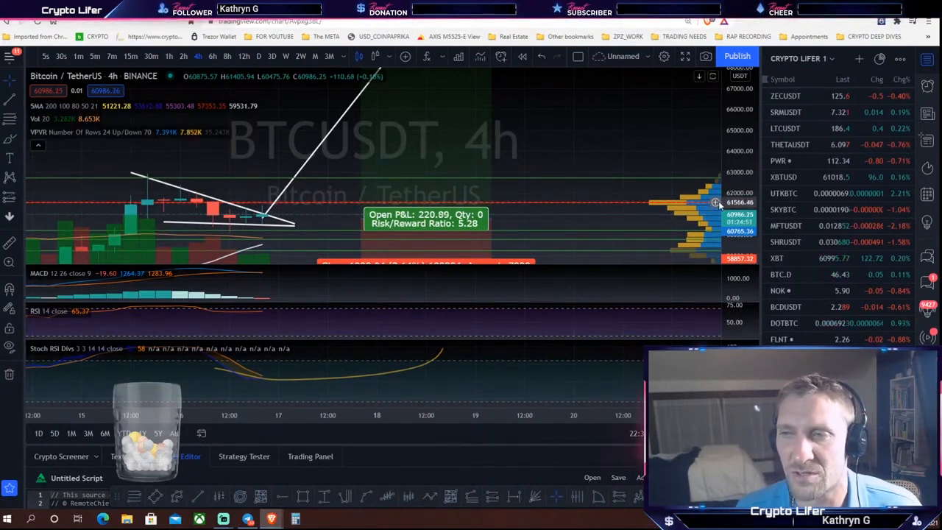
mouse_move(552, 195)
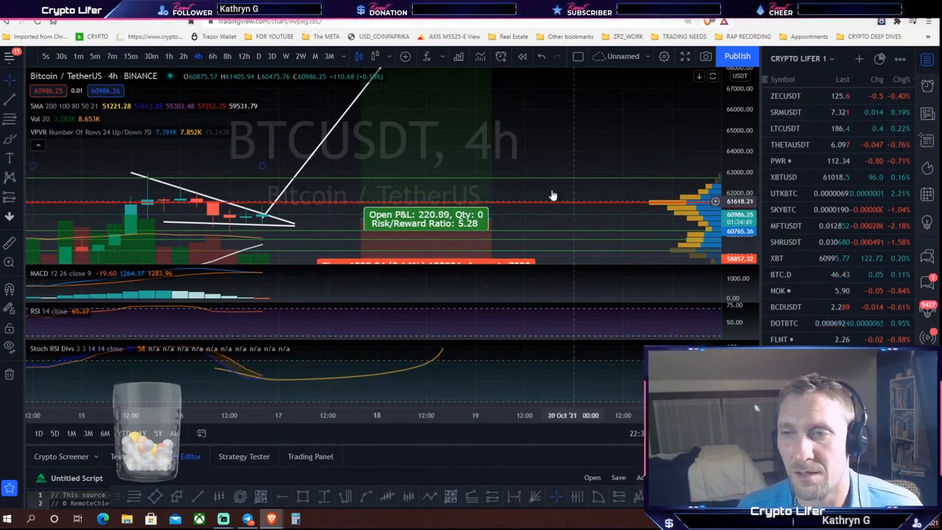
mouse_move(607, 177)
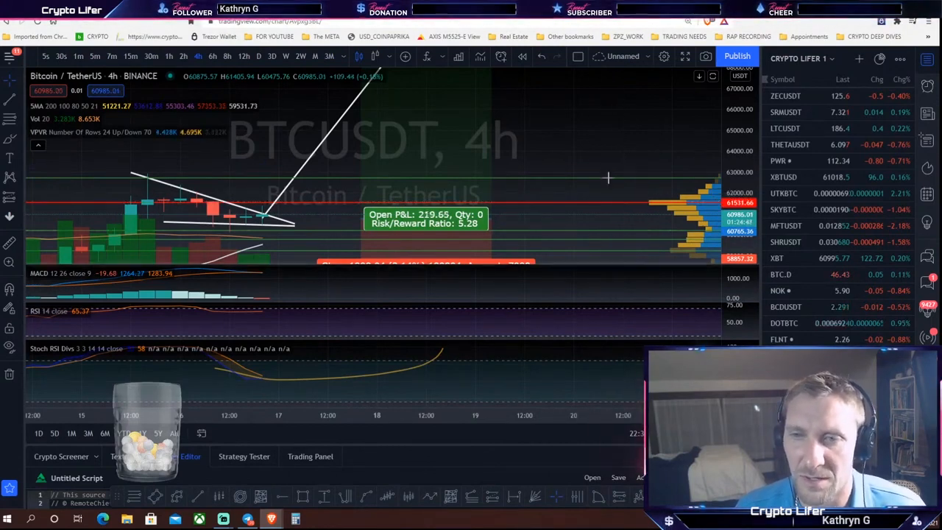
mouse_move(454, 93)
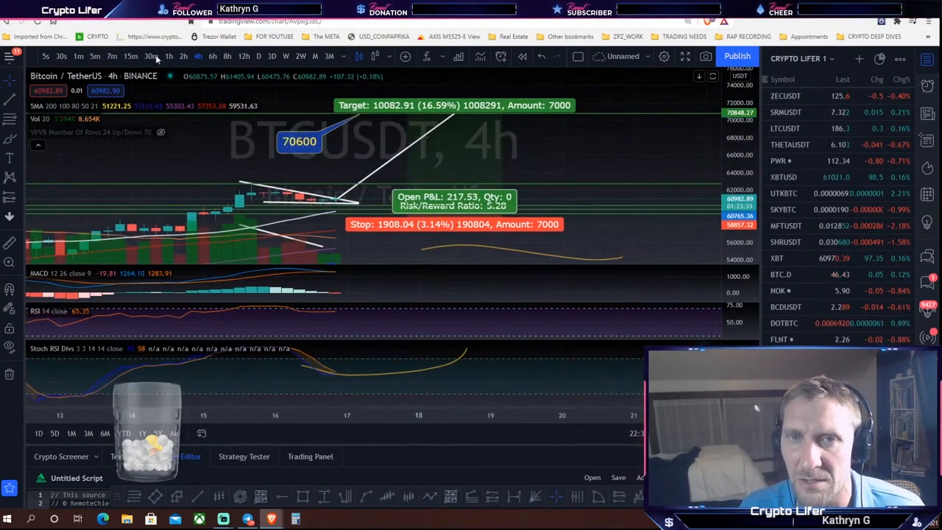
Switch to the 15-minute timeframe and start the Head and Shoulders pattern tool.
left_click(129, 56)
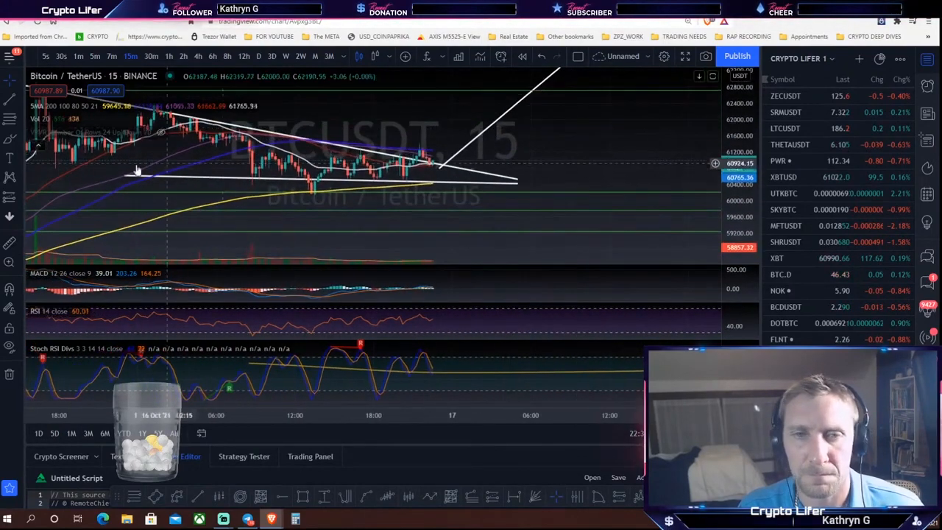
left_click(10, 176)
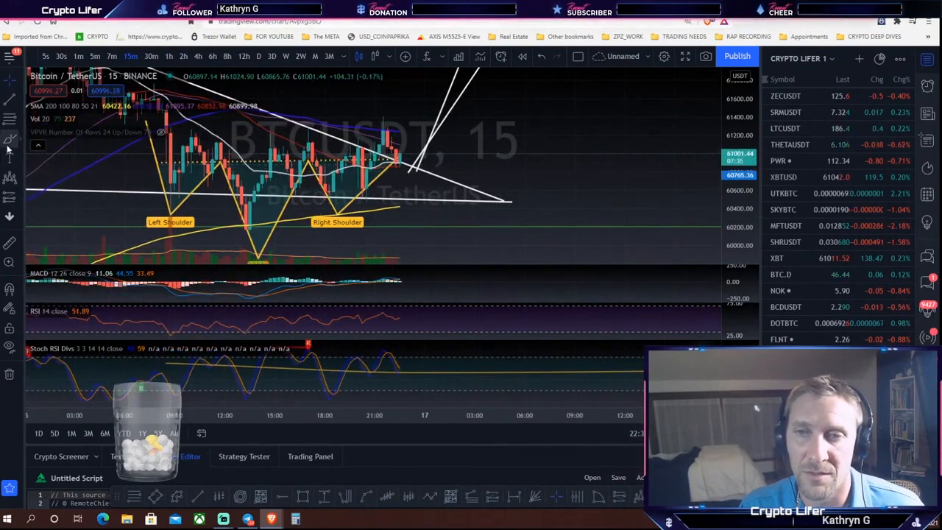
left_click(10, 139)
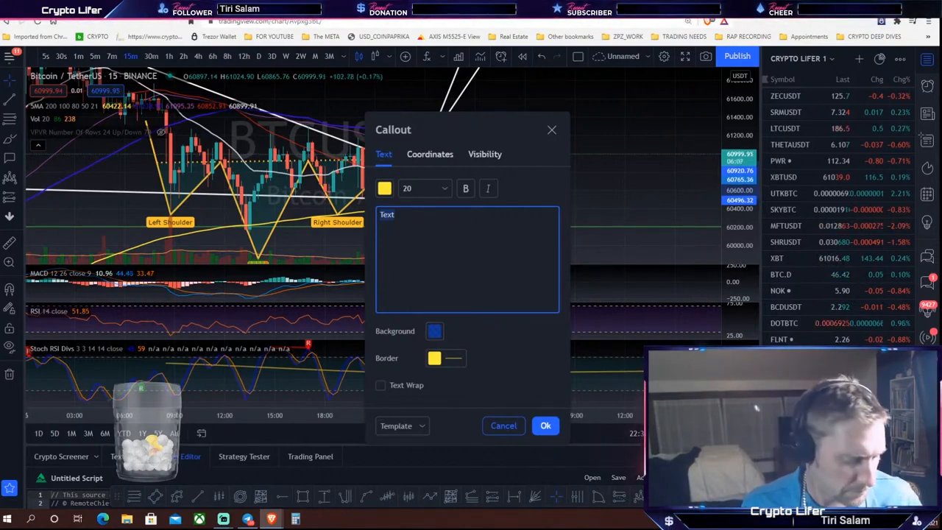
Set the callout text to 'possible retest' and confirm it.
type("possible retest")
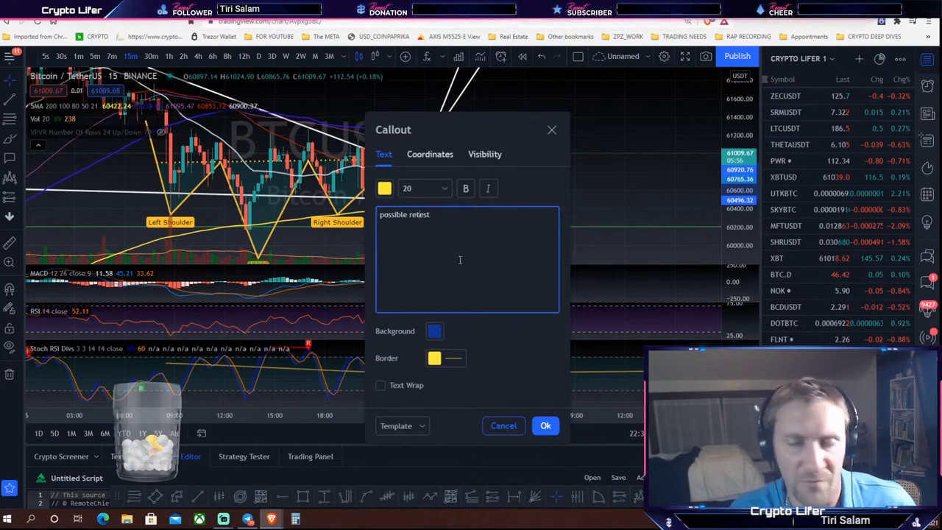
mouse_move(545, 425)
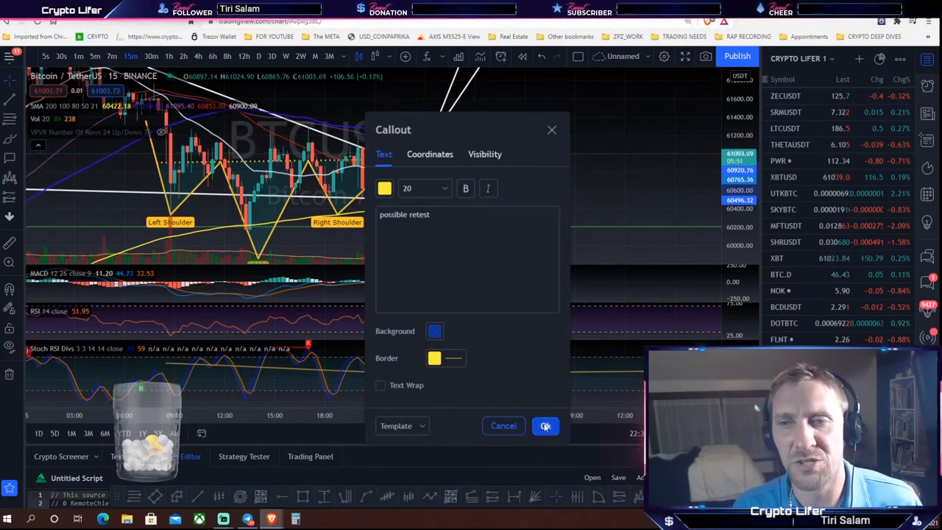
left_click(545, 425)
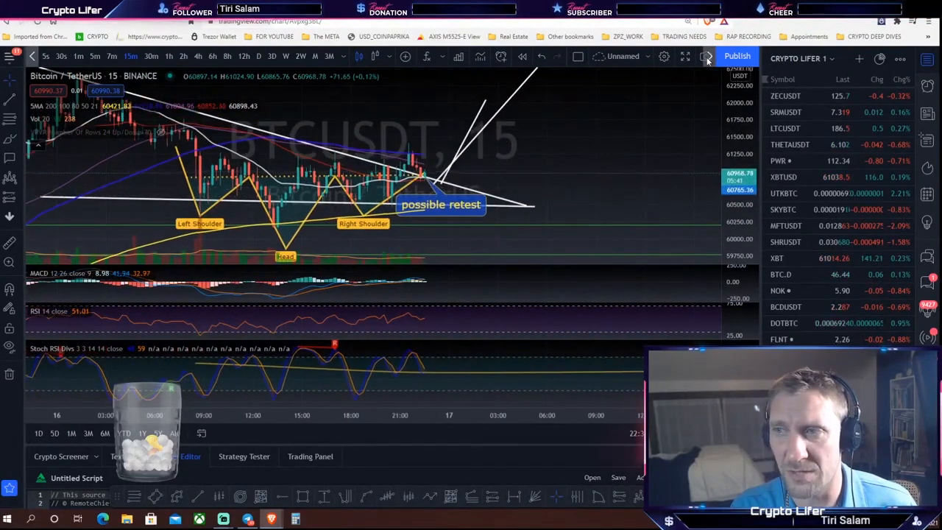
Show the camera snapshot's Save/Copy chart image options, then dismiss them.
left_click(704, 57)
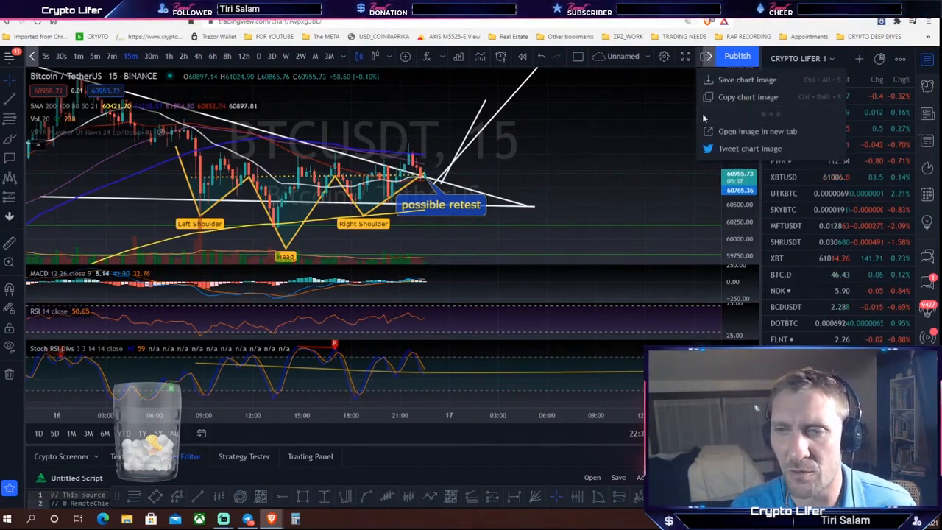
mouse_move(570, 152)
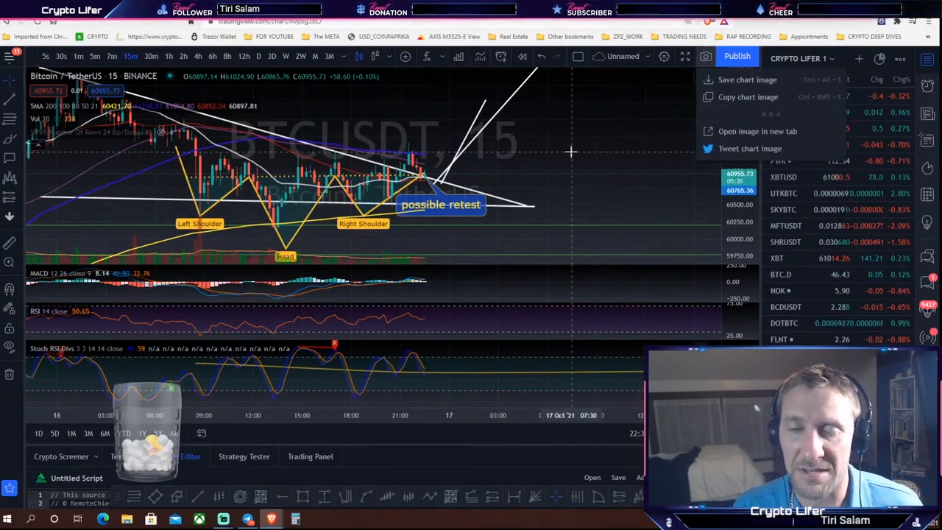
left_click(747, 96)
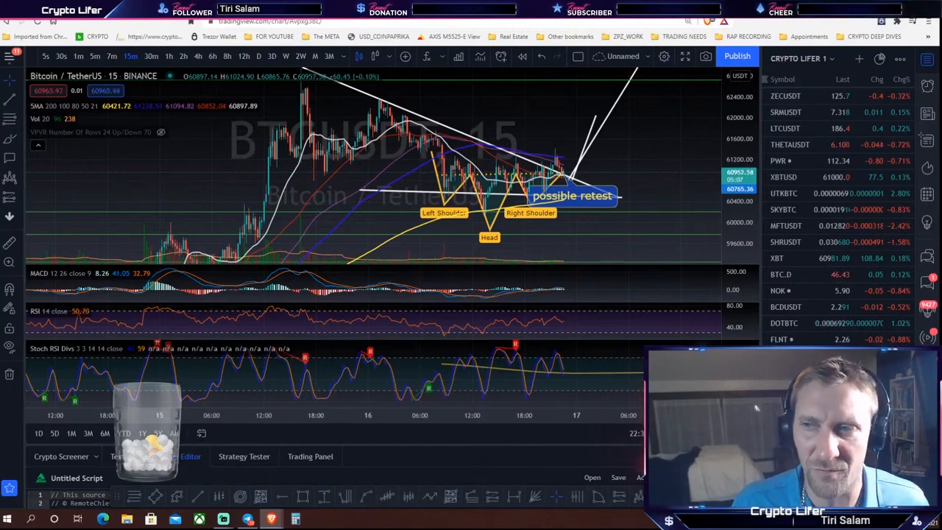
mouse_move(621, 165)
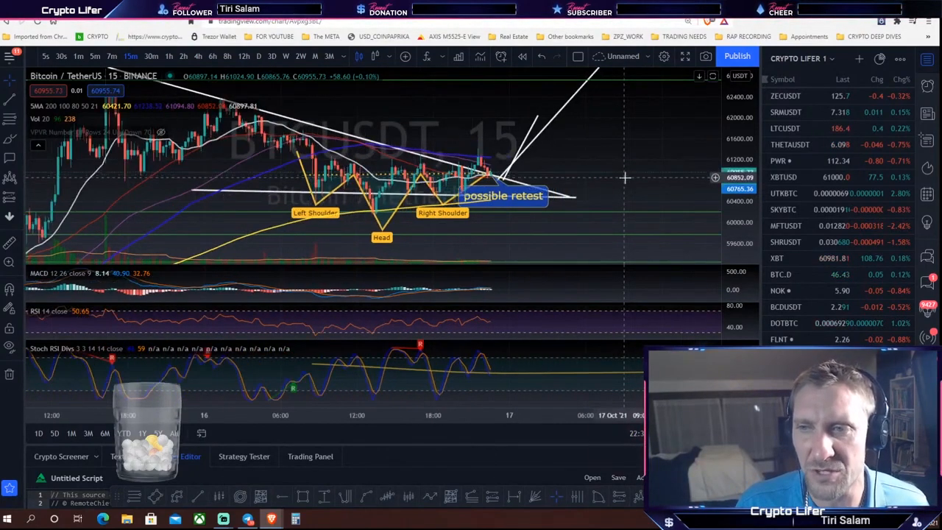
mouse_move(629, 175)
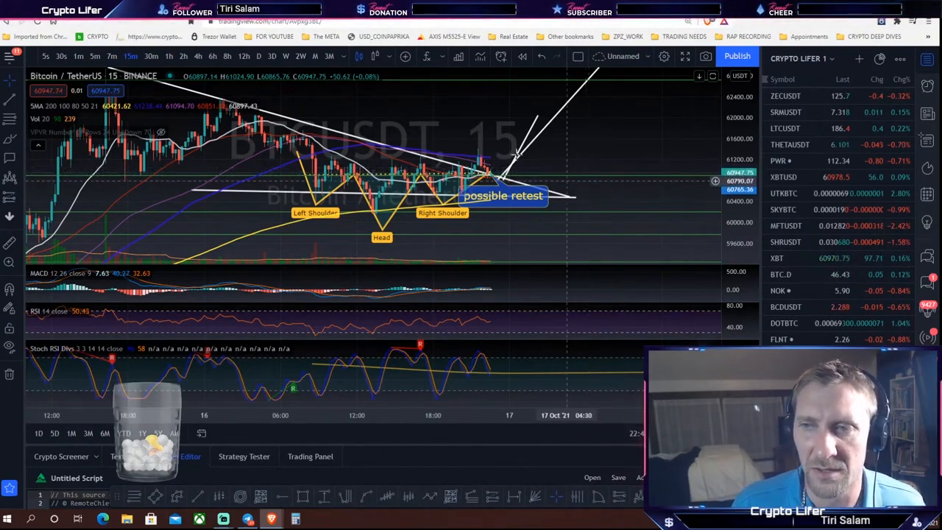
mouse_move(517, 160)
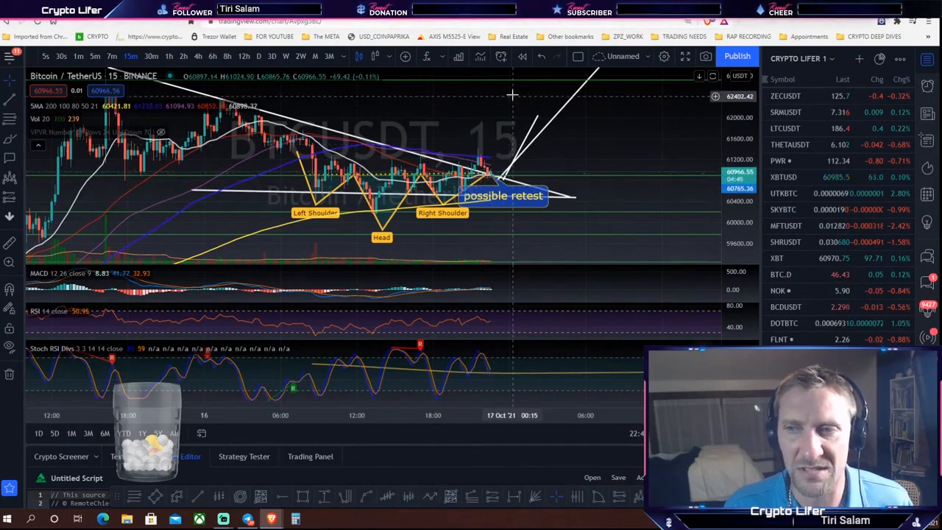
mouse_move(505, 166)
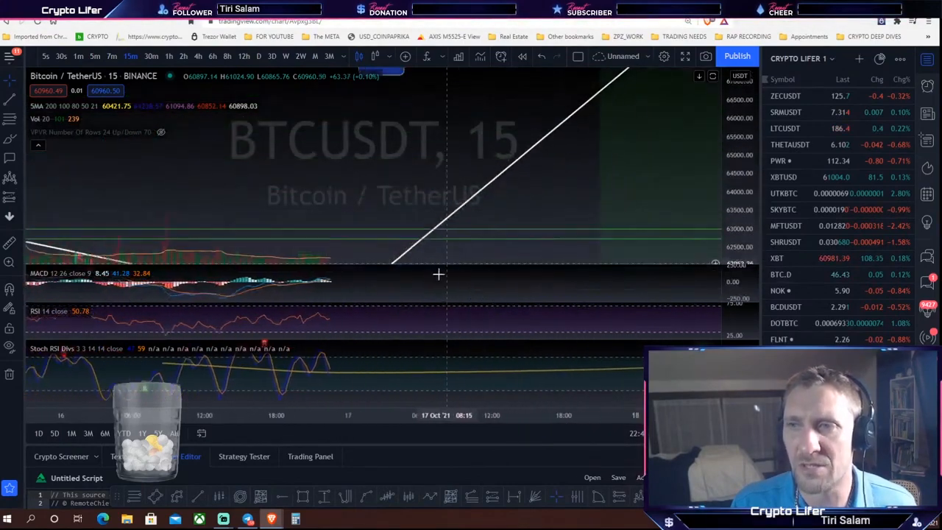
Drag the chart to follow the projection line toward about 66,000 USDT.
left_click_drag(442, 214, 563, 213)
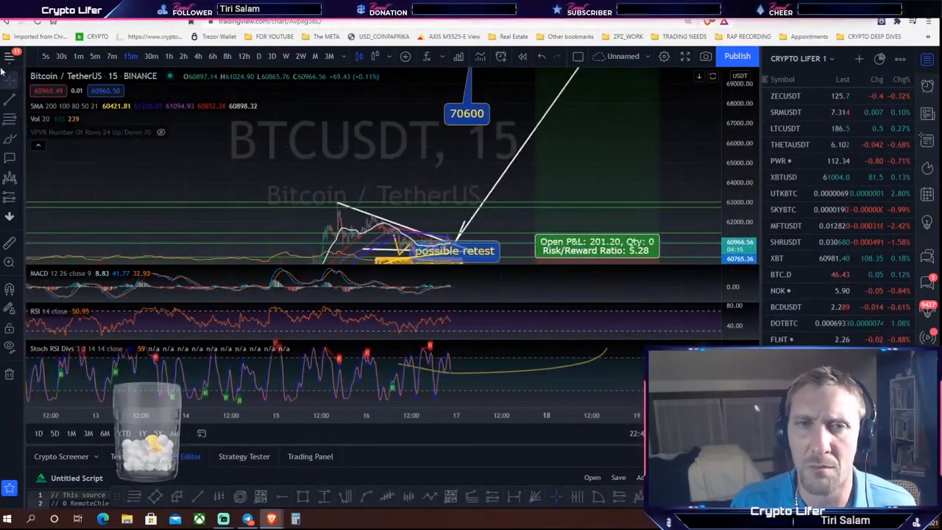
Open the hamburger main menu, then scroll the view.
left_click(8, 56)
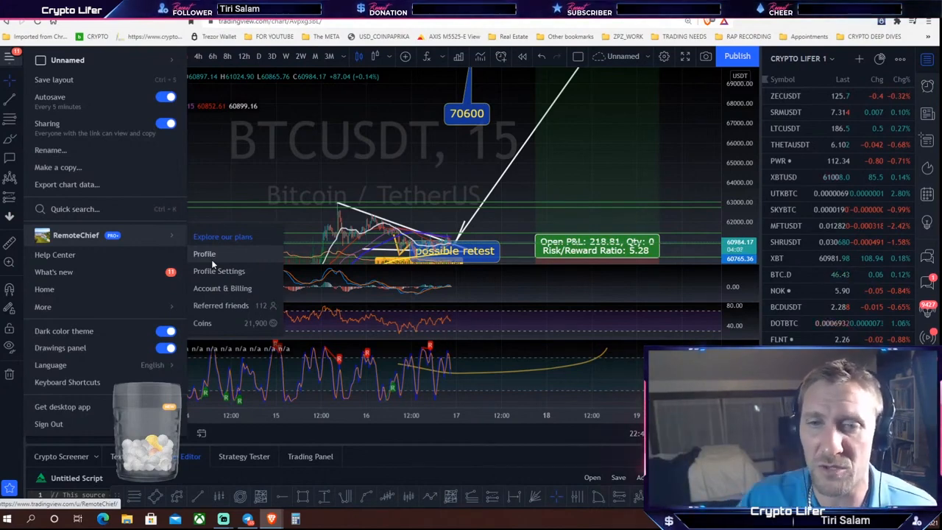
mouse_move(487, 155)
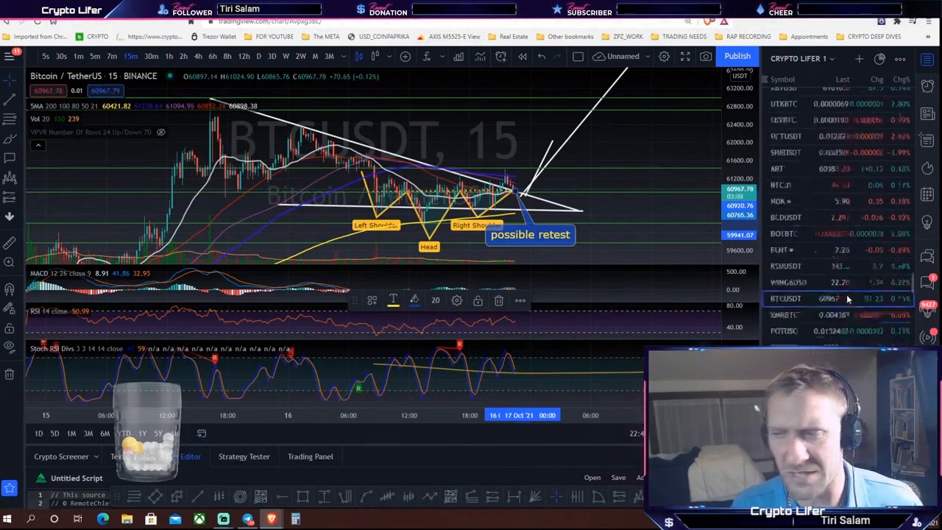
scroll("down", 3)
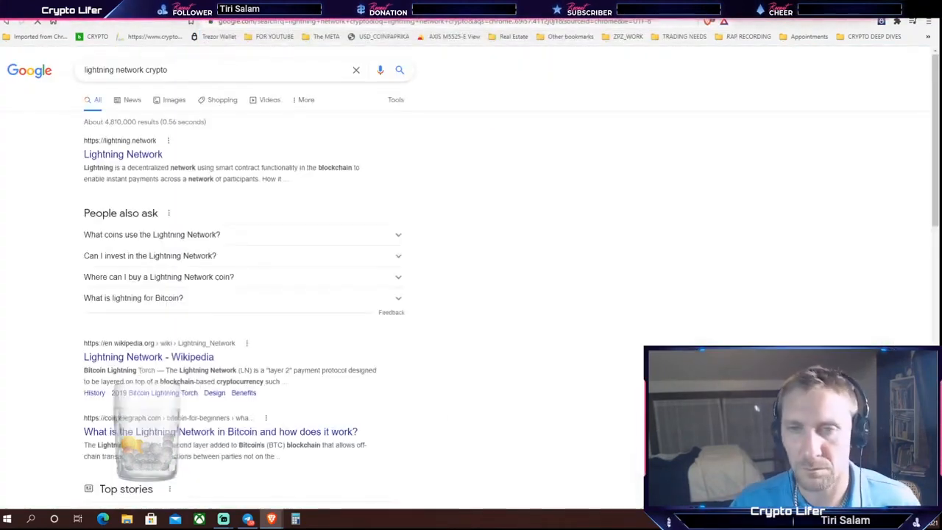
Browse the lightning.network result, then select 'network' to change the query to 'lightning light crypto'.
left_click(123, 154)
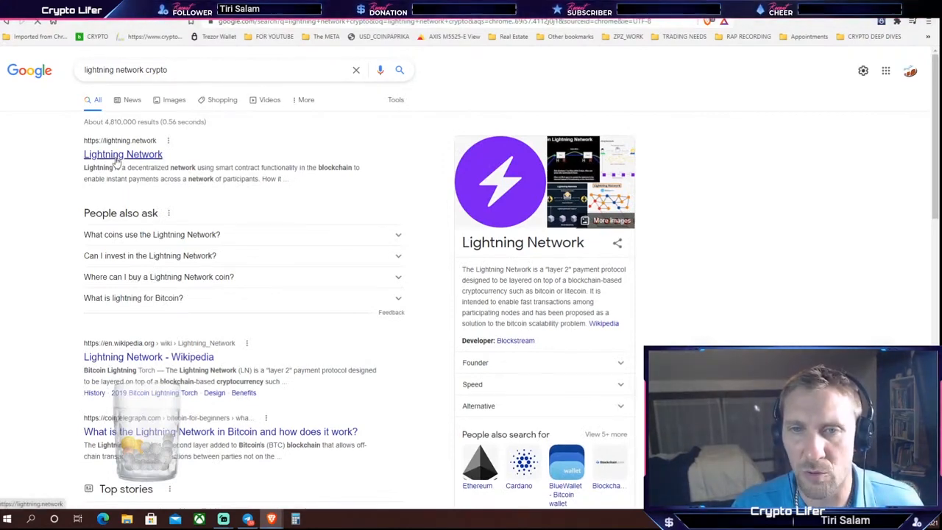
left_click(123, 154)
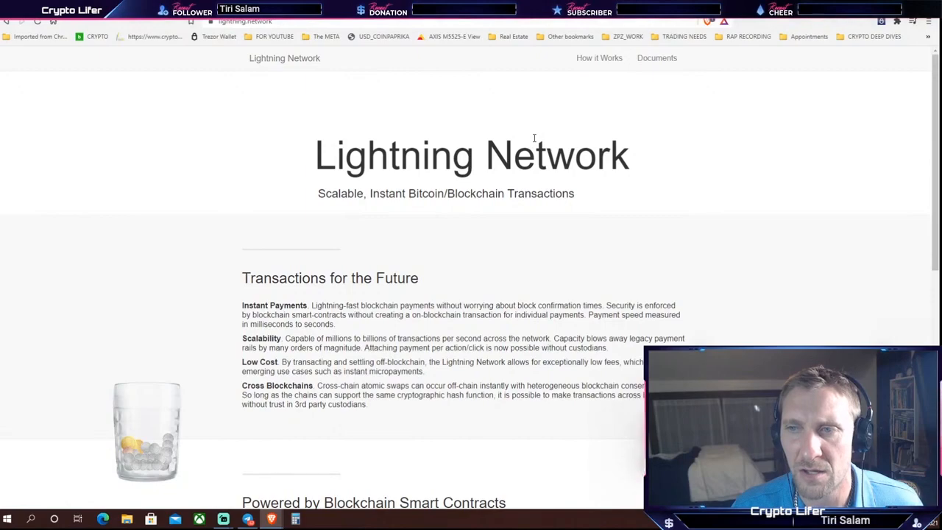
scroll("down", 3)
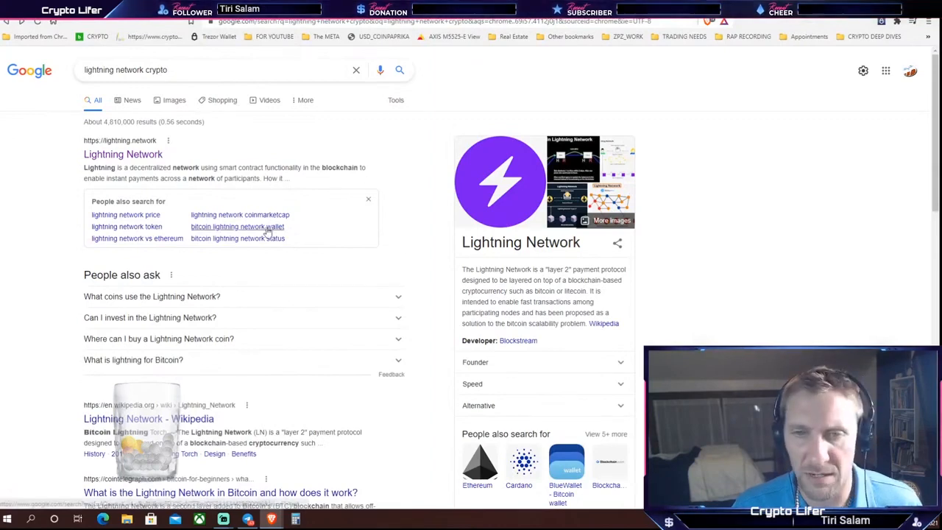
scroll("down", 3)
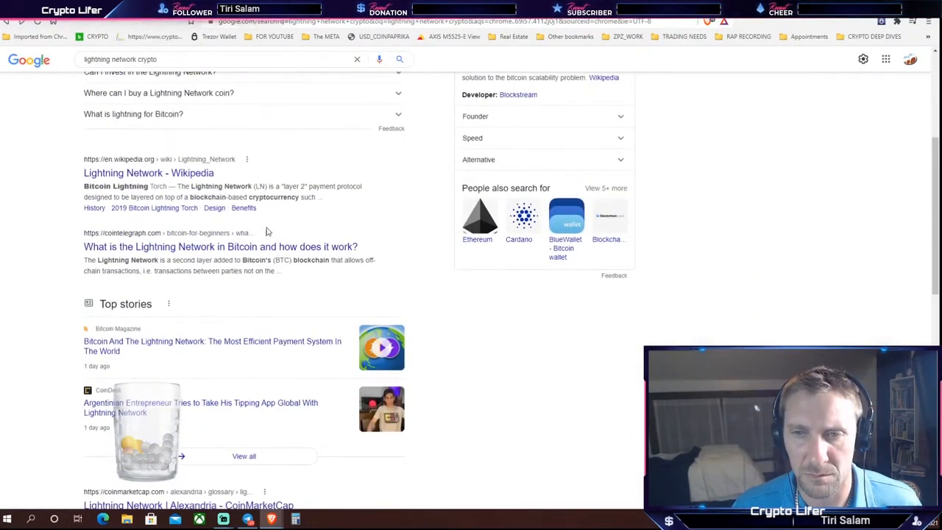
scroll("down", 3)
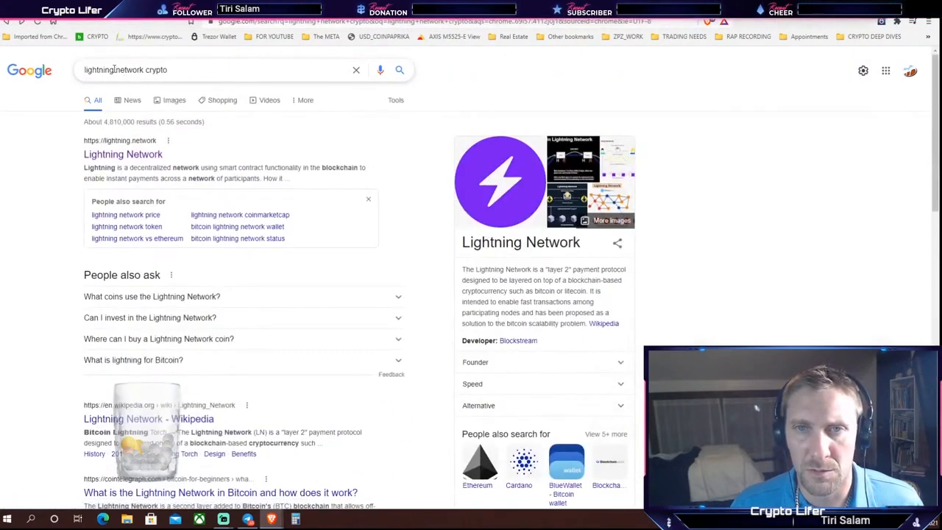
double_click(129, 69)
type("ligh")
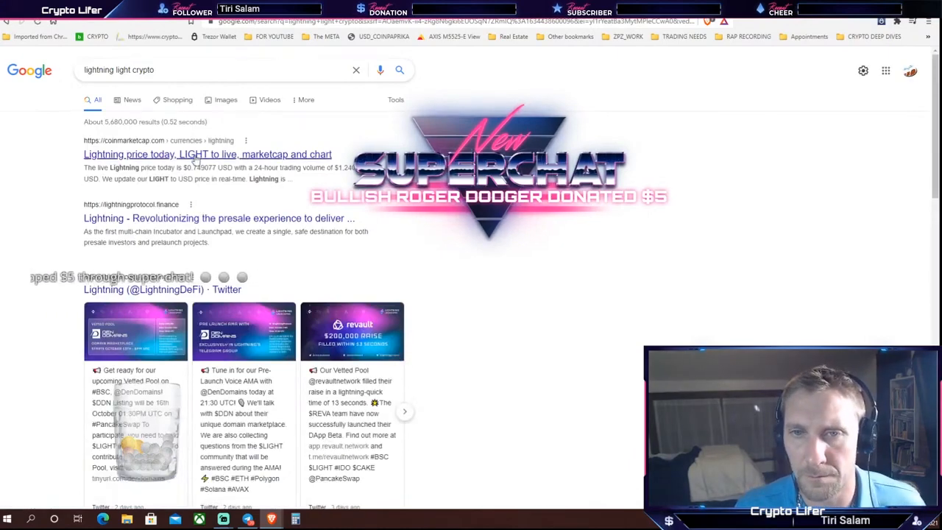
Open CoinMarketCap's Lightning (LIGHT) price page and scroll its price chart.
left_click(207, 153)
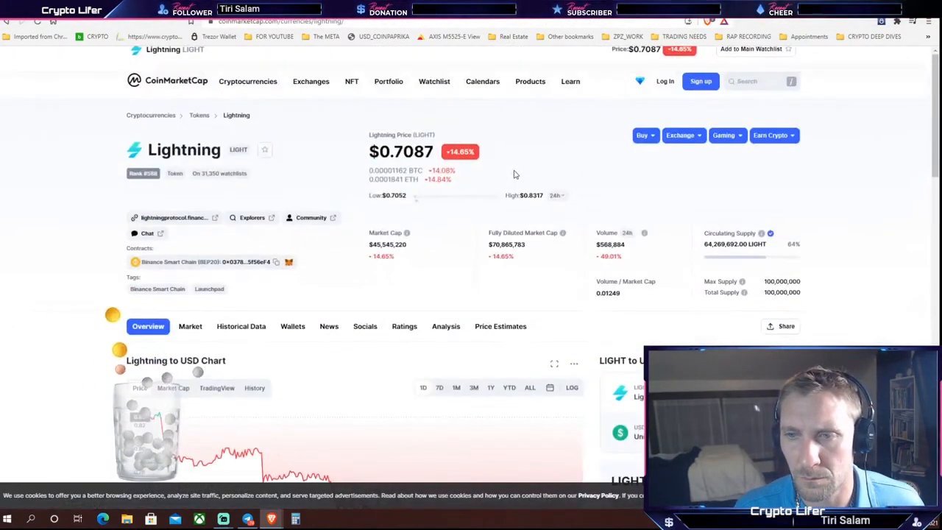
scroll("down", 3)
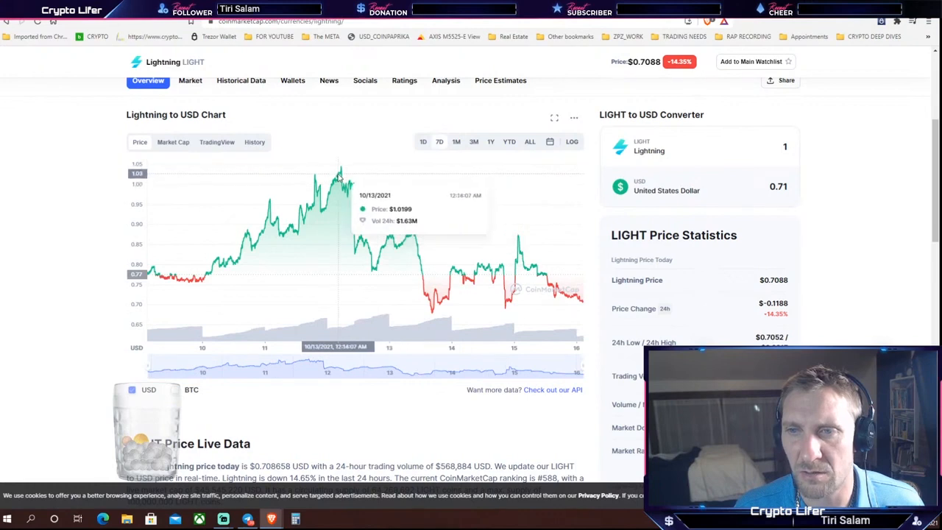
mouse_move(157, 284)
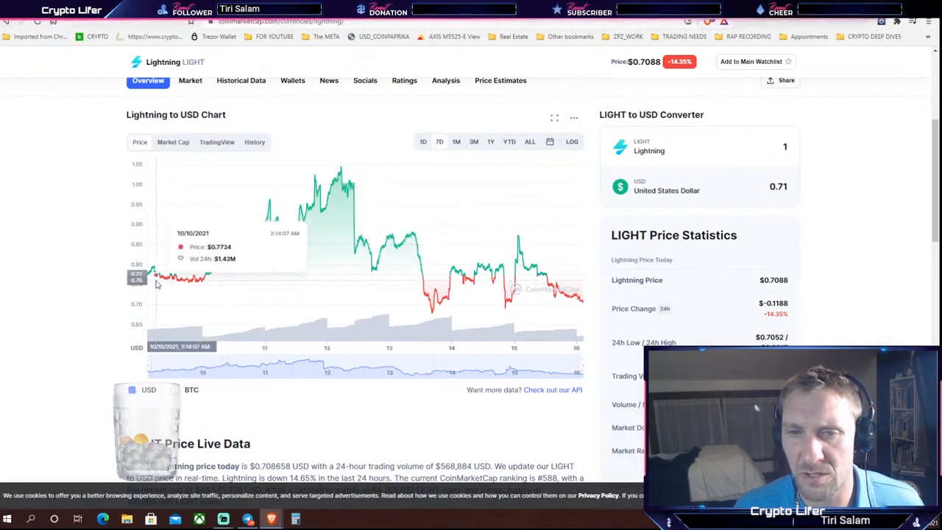
mouse_move(415, 267)
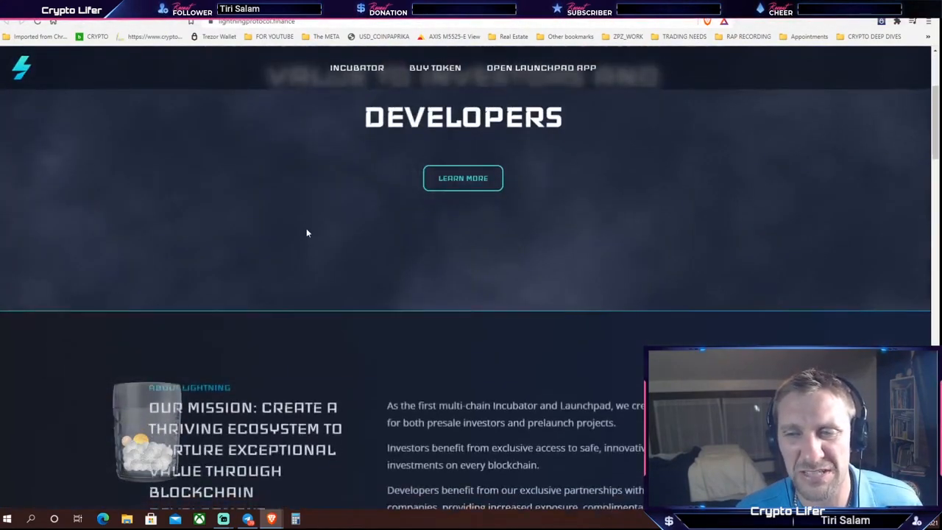
Scroll the Lightning Protocol website down to its mission section.
scroll("down", 3)
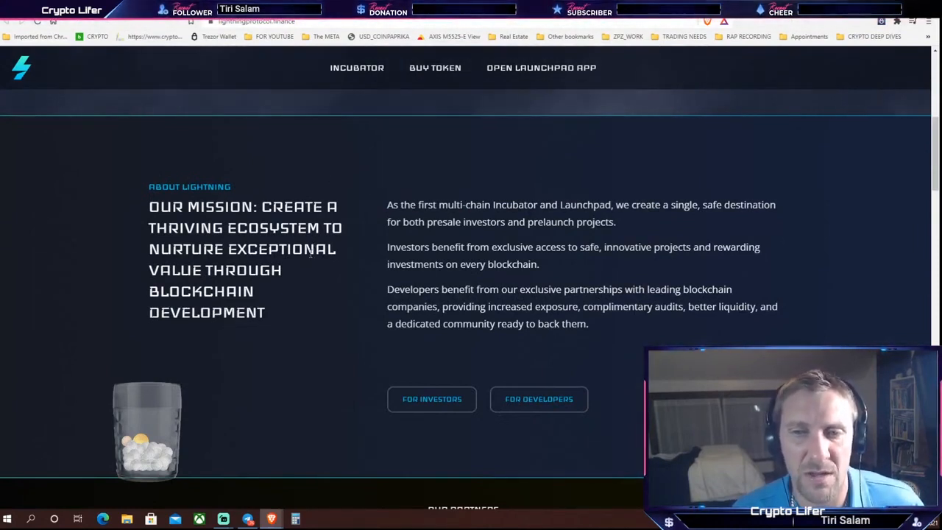
mouse_move(371, 216)
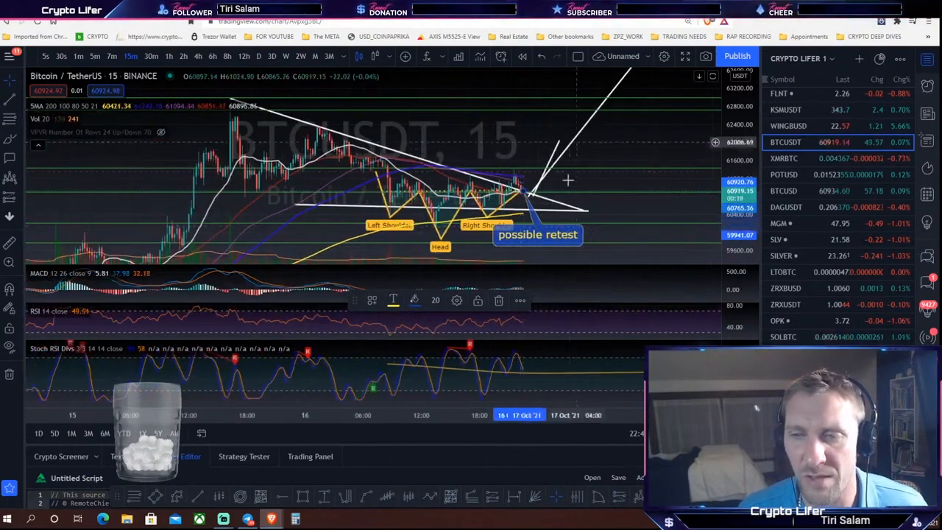
Switch the KuCoin Bitcoin/Tether chart to 1-hour candles.
left_click(9, 140)
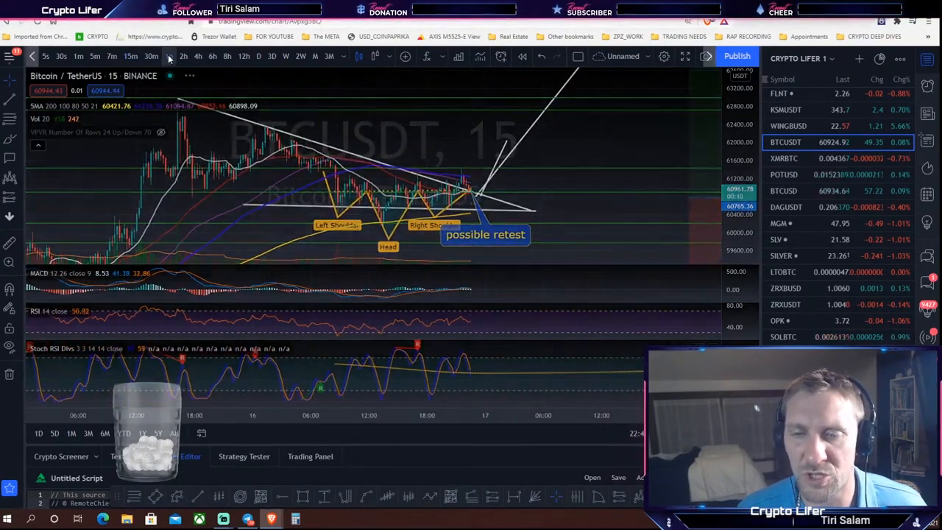
left_click(168, 56)
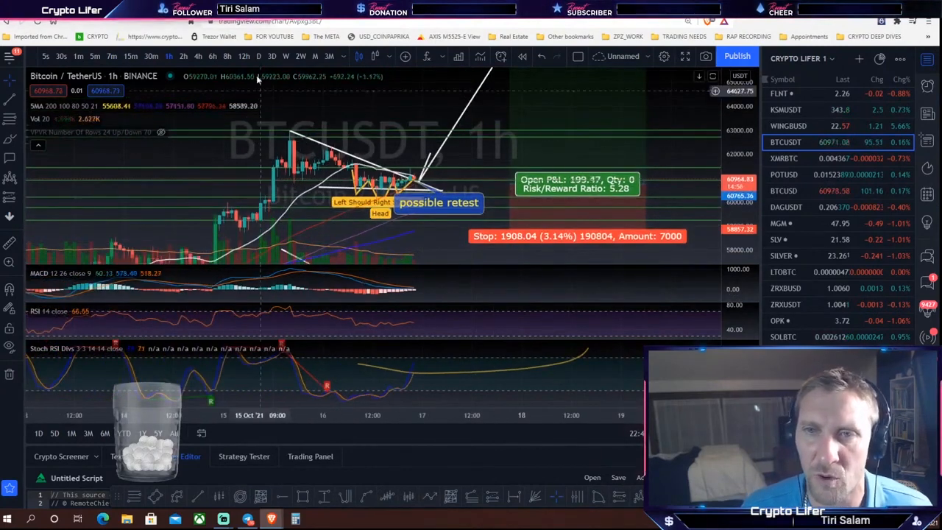
mouse_move(235, 153)
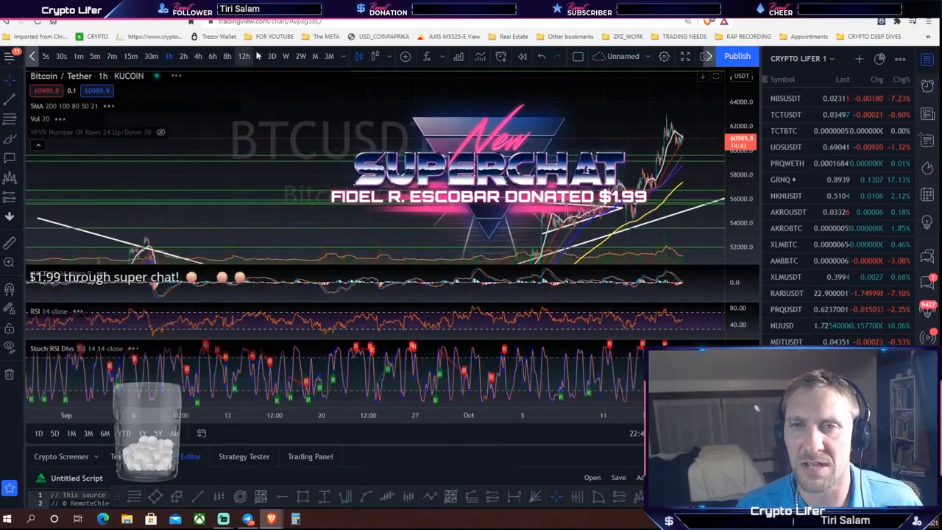
Switch the Bitcoin/Tether chart to daily candles.
left_click(272, 56)
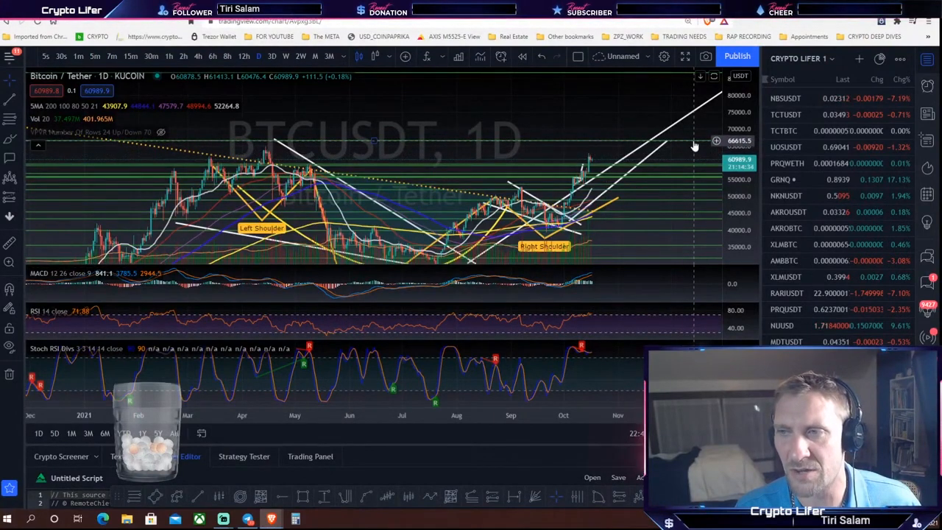
mouse_move(570, 220)
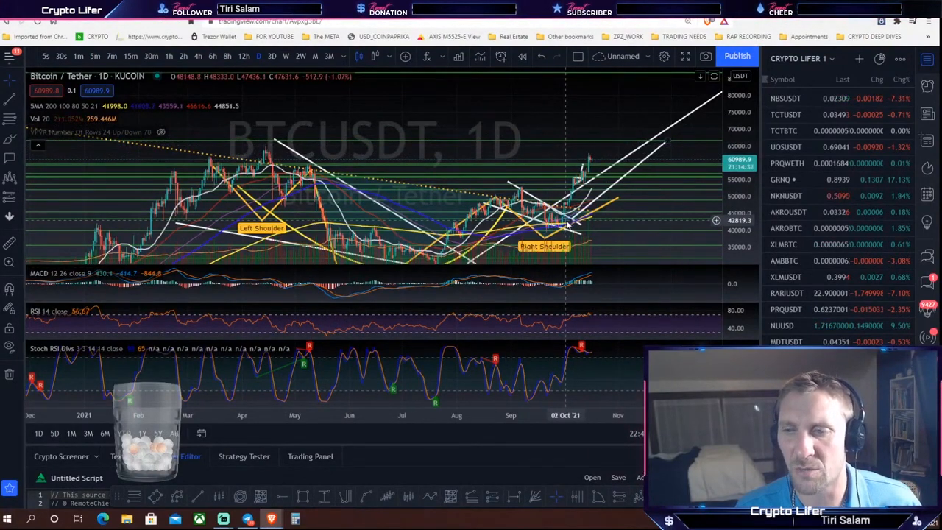
mouse_move(561, 227)
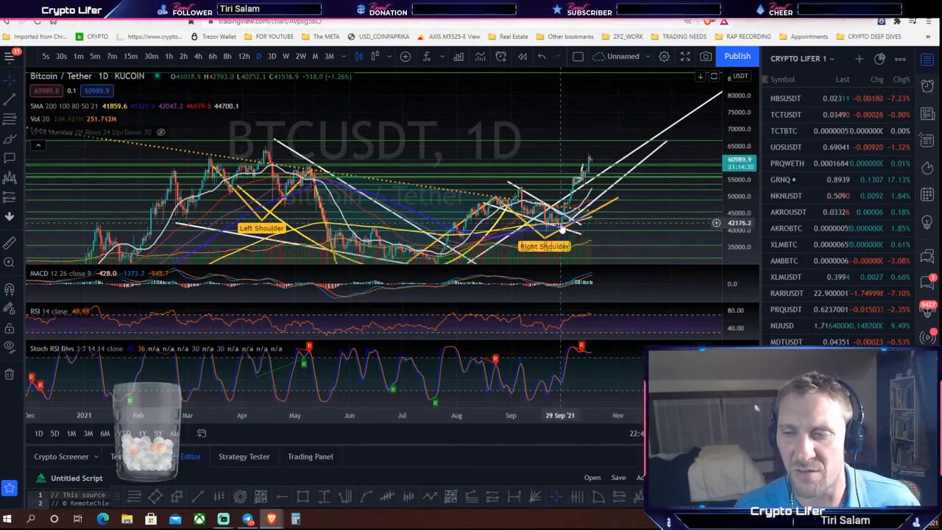
mouse_move(464, 137)
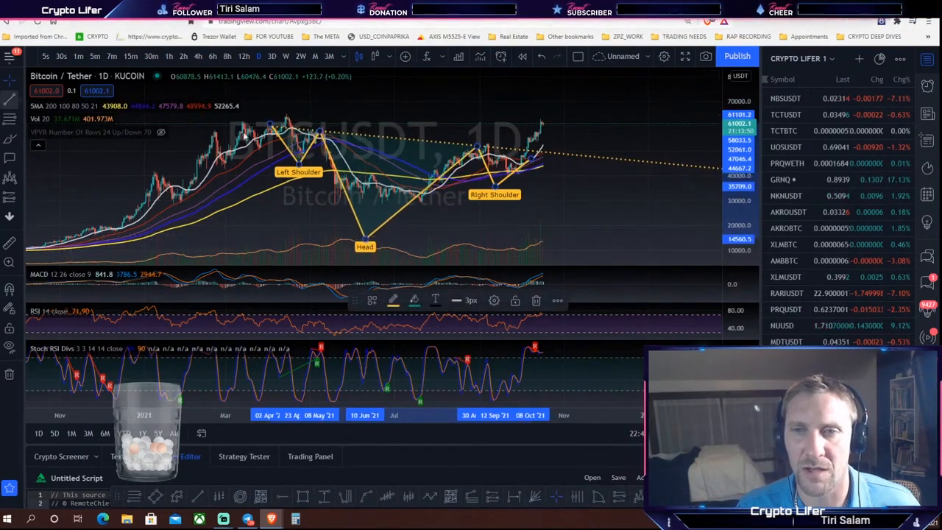
mouse_move(333, 195)
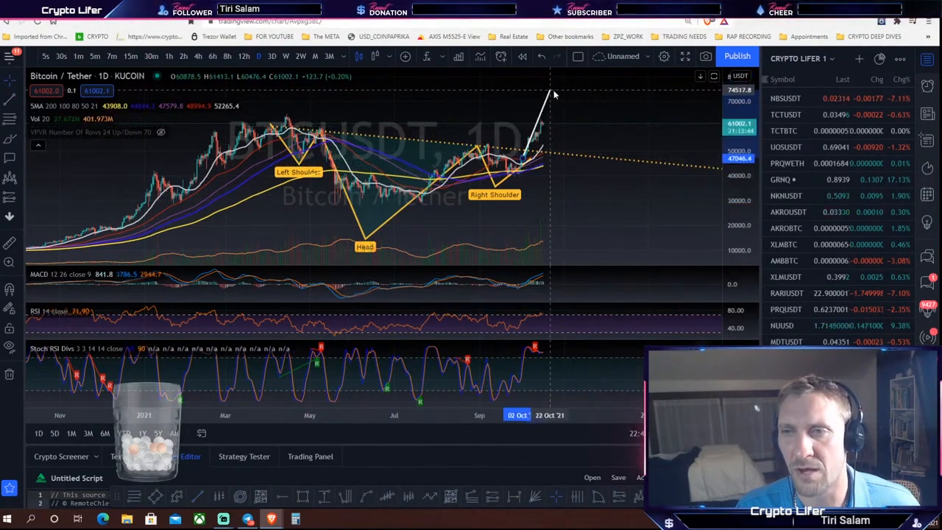
mouse_move(569, 92)
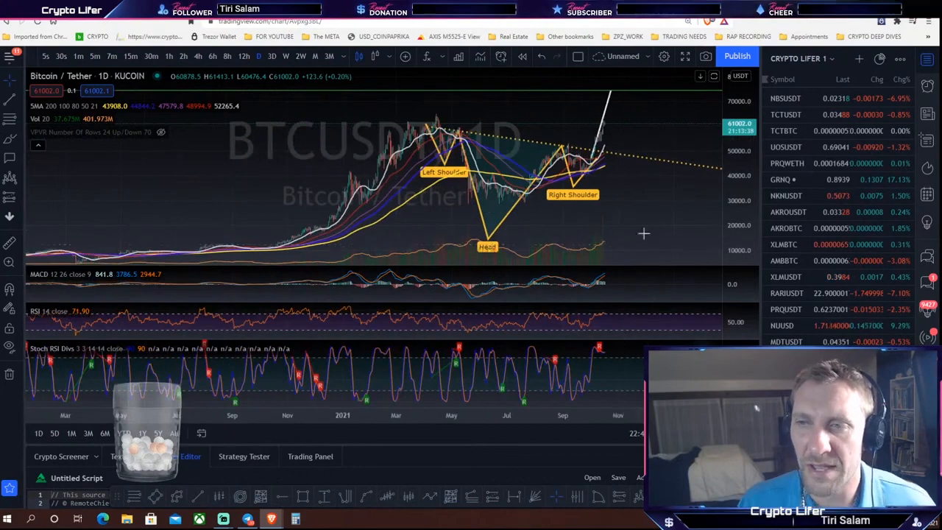
mouse_move(573, 112)
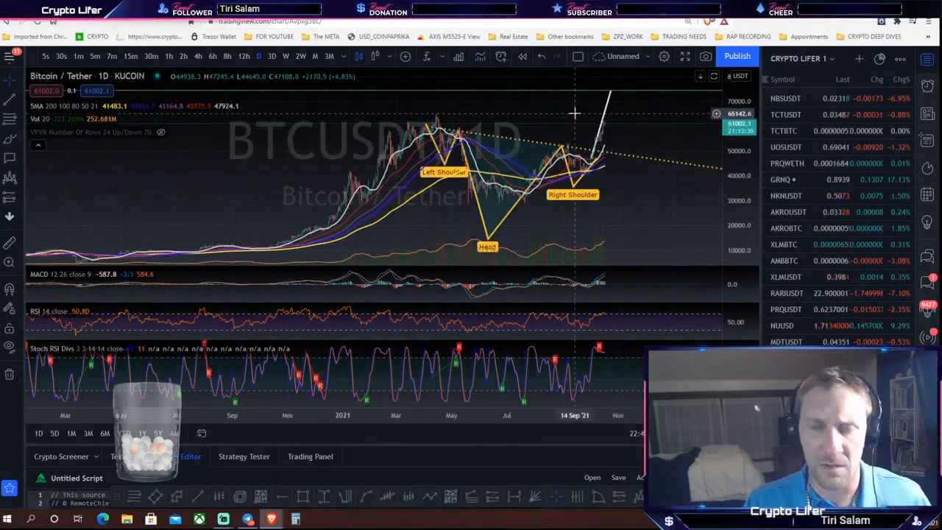
mouse_move(542, 216)
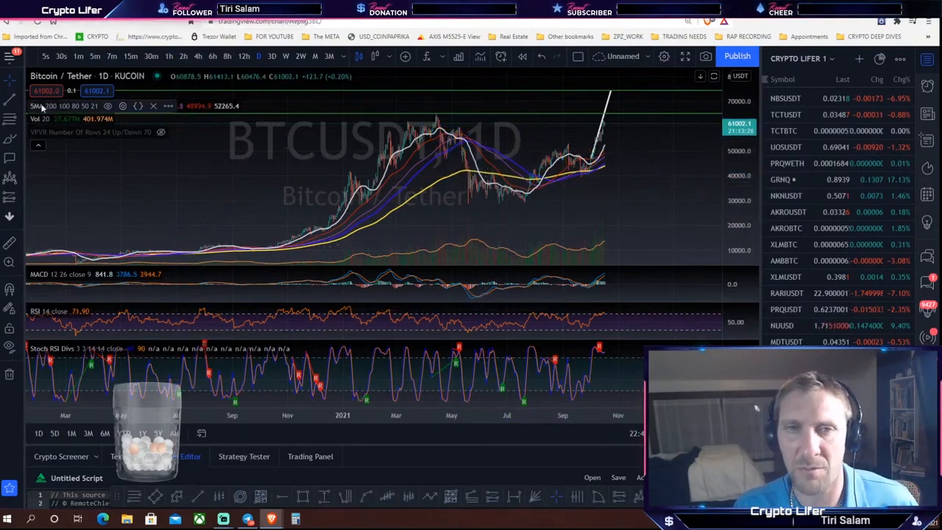
Draw rising and falling trendlines around 2021 price action, then pan back to 2018–2020.
left_click(10, 101)
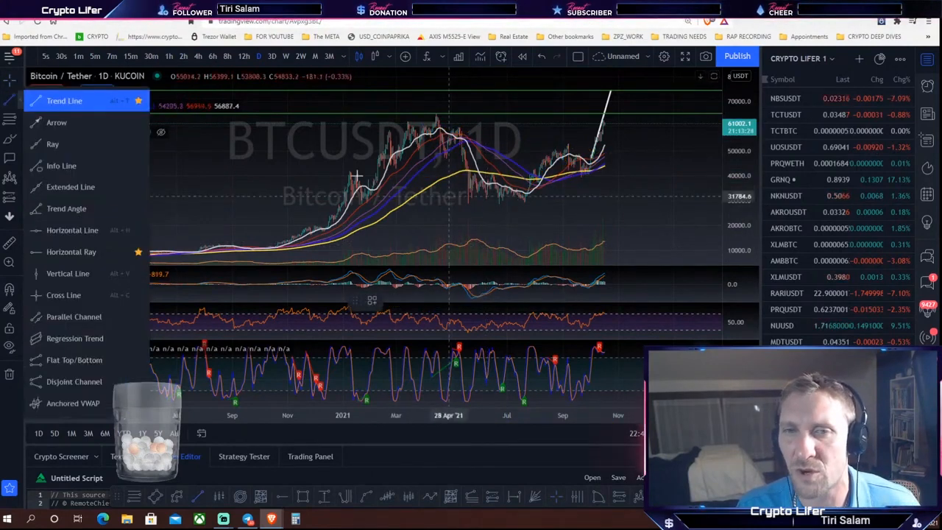
left_click_drag(419, 213, 588, 195)
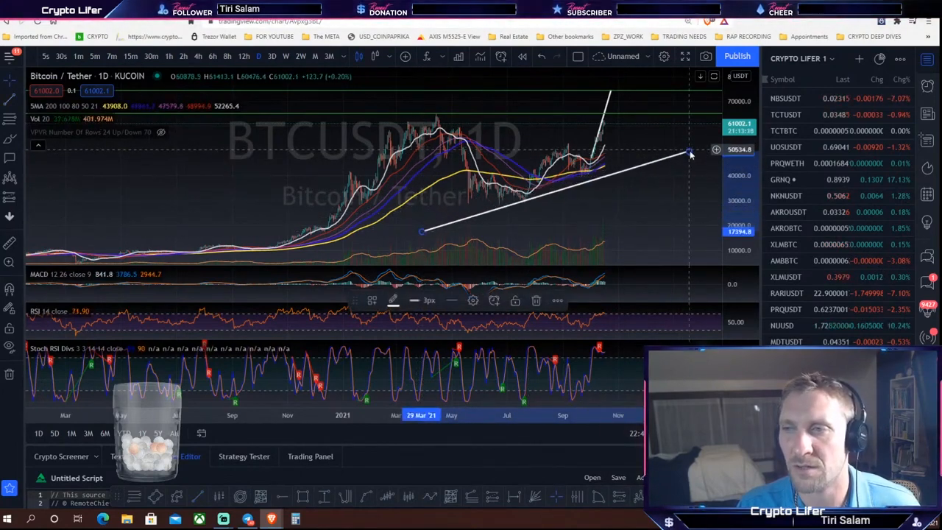
left_click_drag(688, 153, 686, 140)
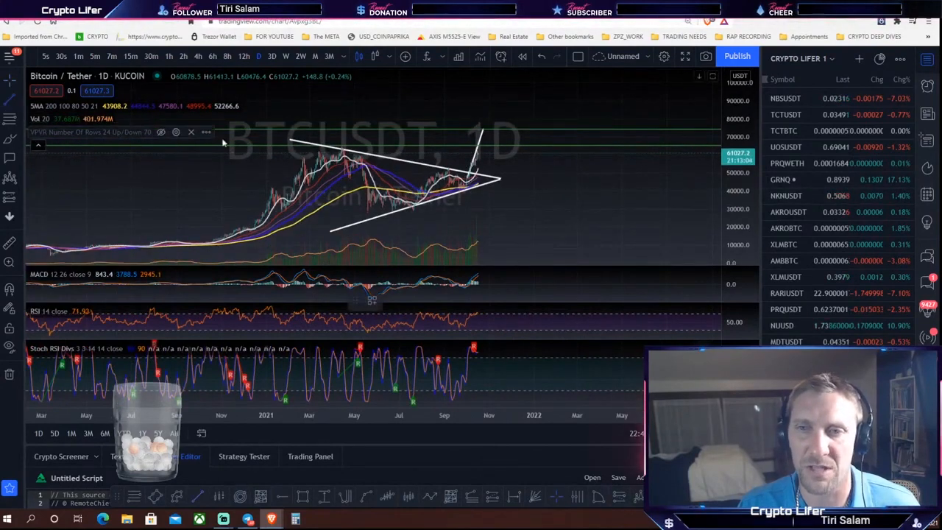
left_click_drag(242, 246, 297, 139)
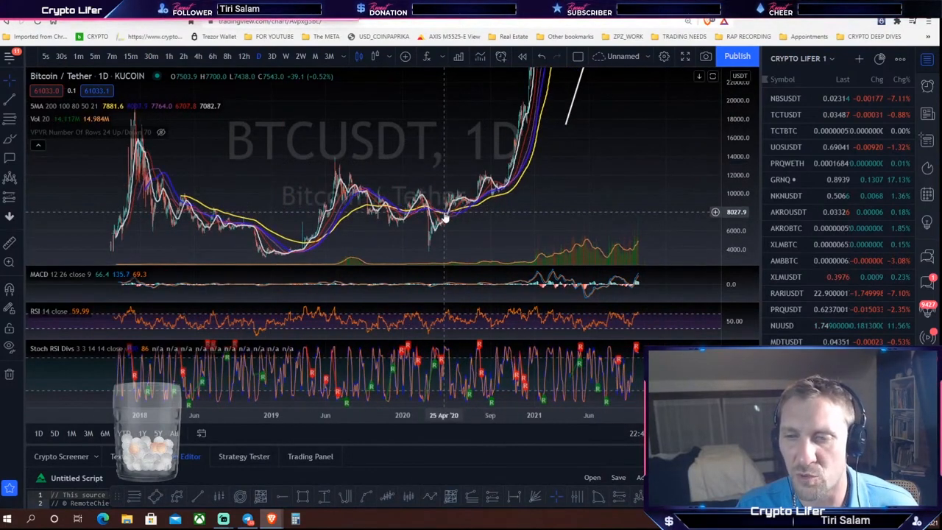
mouse_move(456, 213)
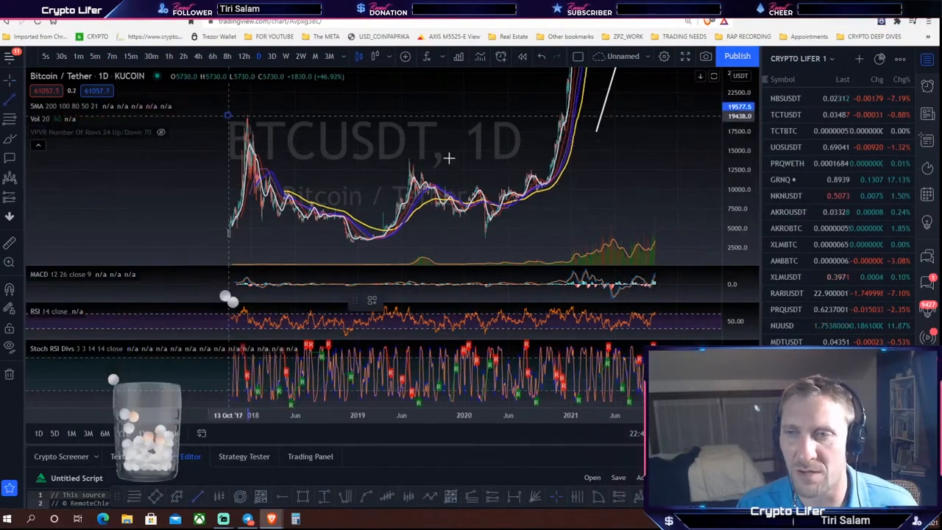
Draw a falling trendline from the 2018 high across to 2020.
left_click_drag(228, 115, 621, 214)
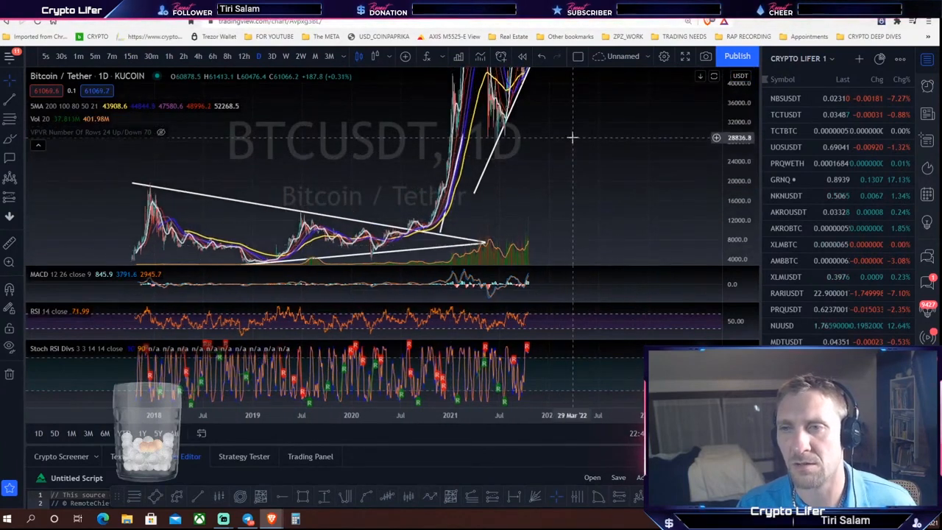
mouse_move(470, 147)
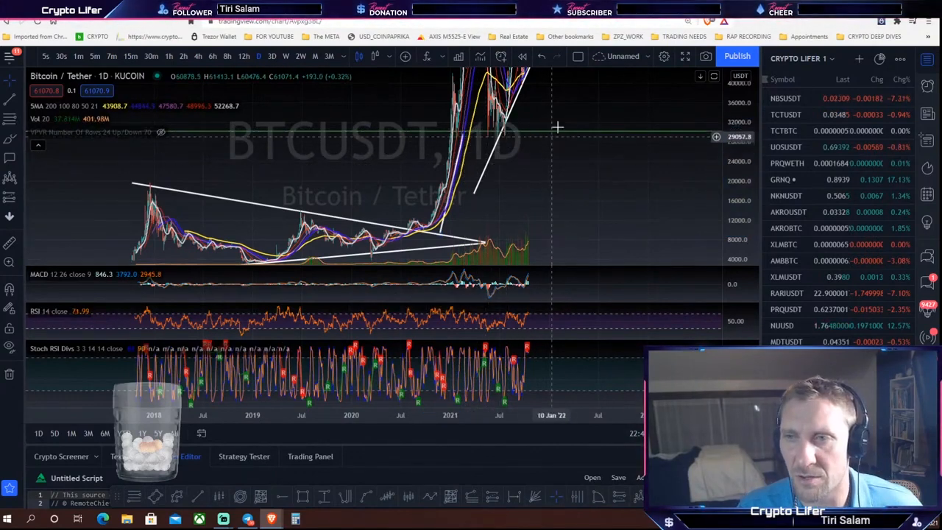
mouse_move(557, 136)
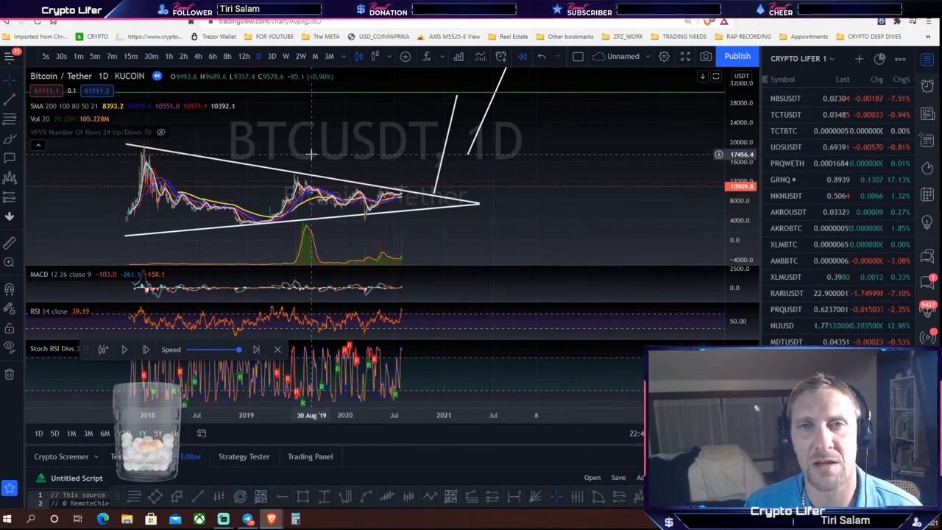
mouse_move(294, 165)
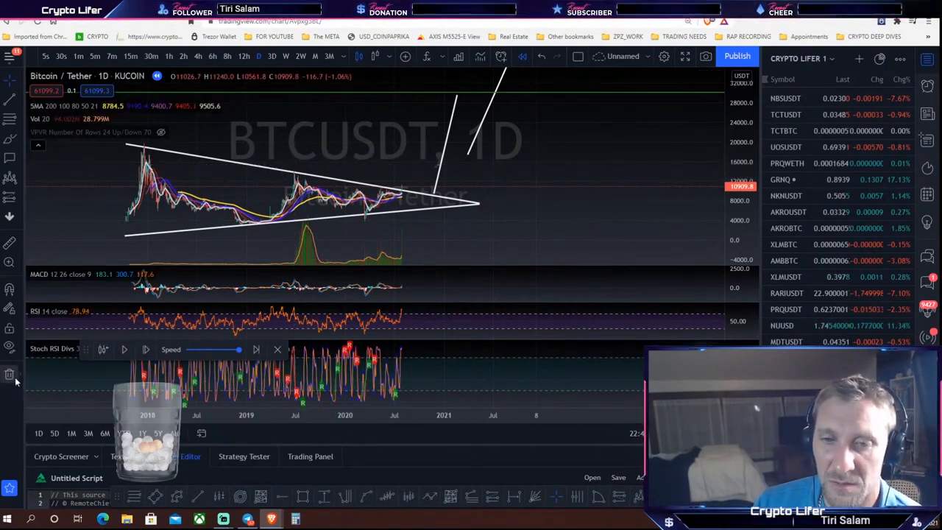
Exit Bar Replay and confirm, returning to live October 2021 prices.
left_click(10, 374)
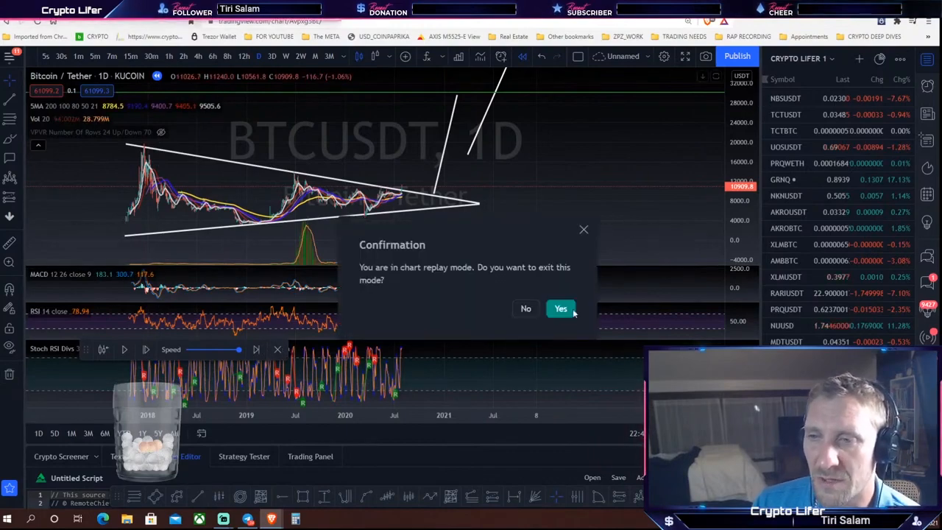
left_click(560, 308)
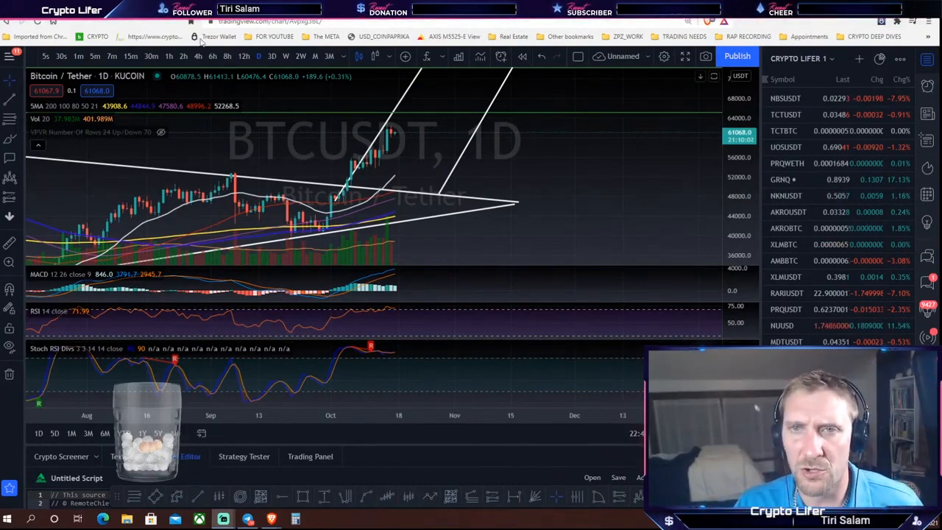
mouse_move(435, 156)
type("B")
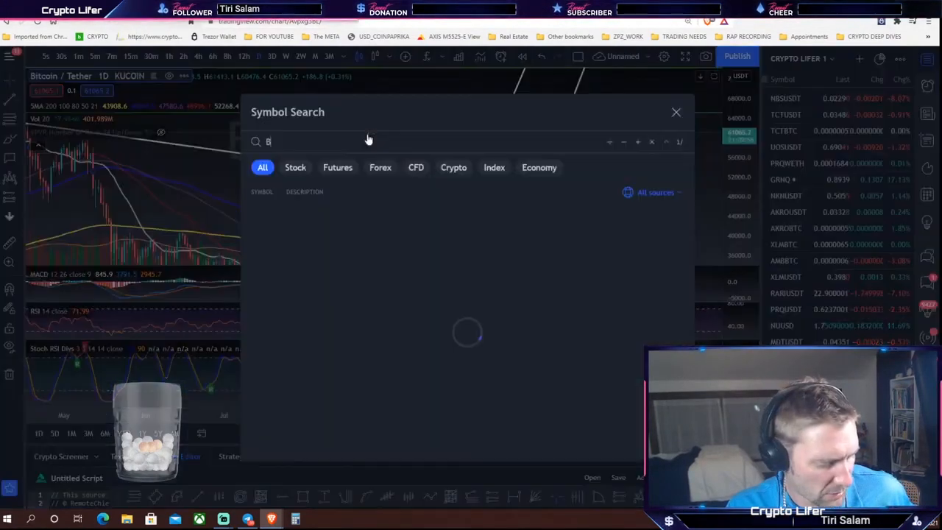
Load Binance BTCUSDT from symbol search and switch it to 15-minute candles.
type("TCUSDT")
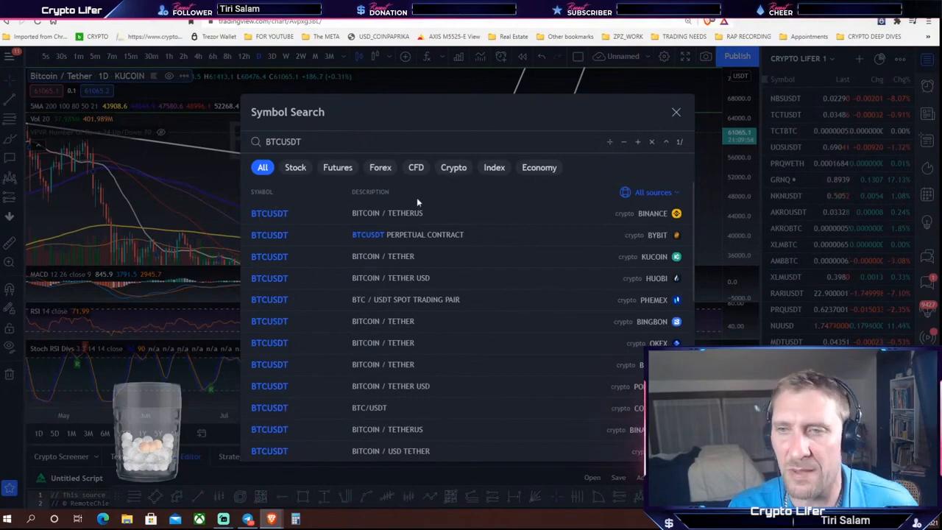
left_click(270, 213)
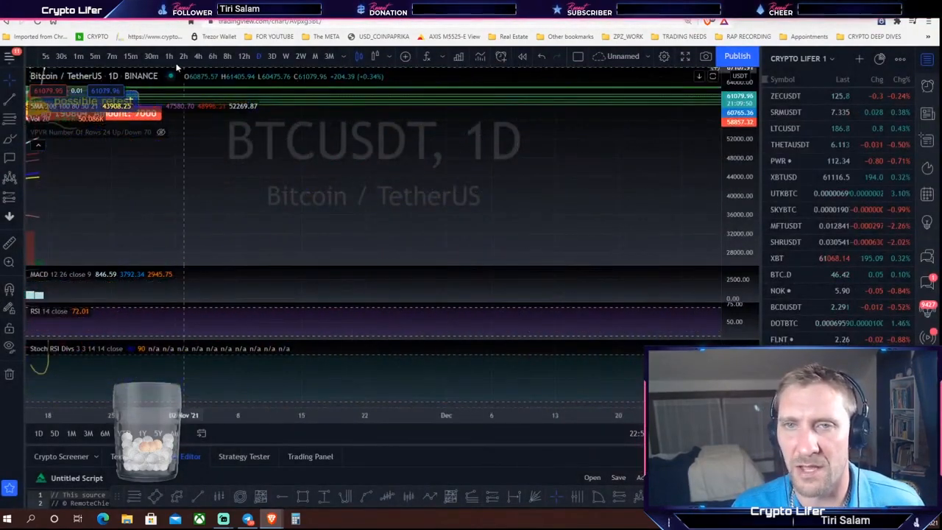
left_click(168, 55)
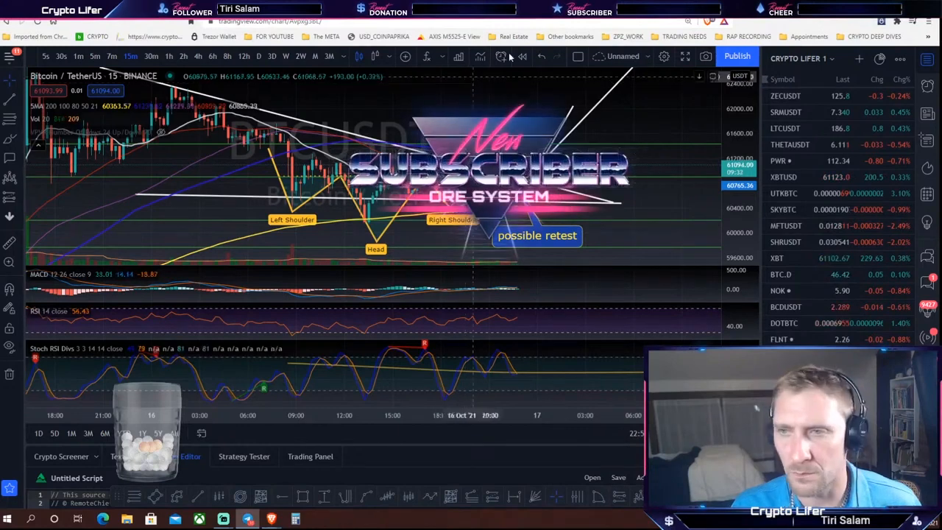
left_click(705, 57)
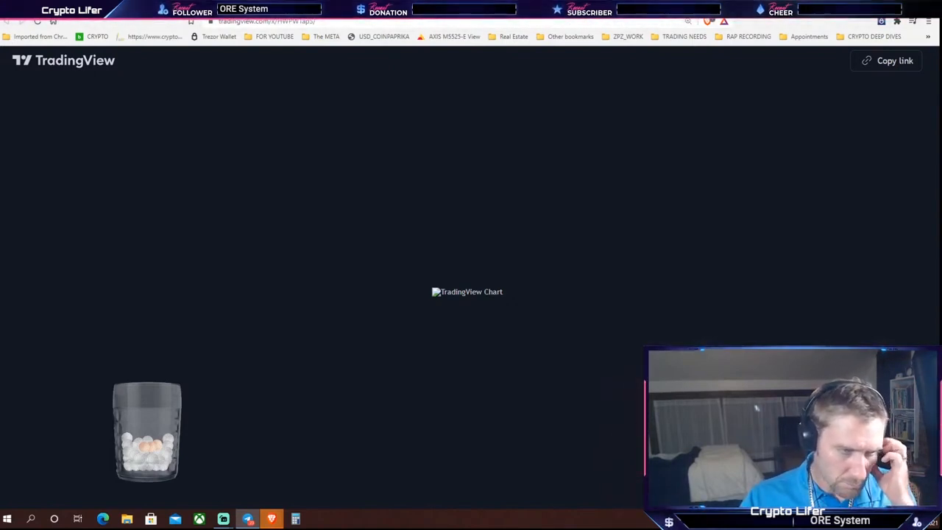
mouse_move(411, 238)
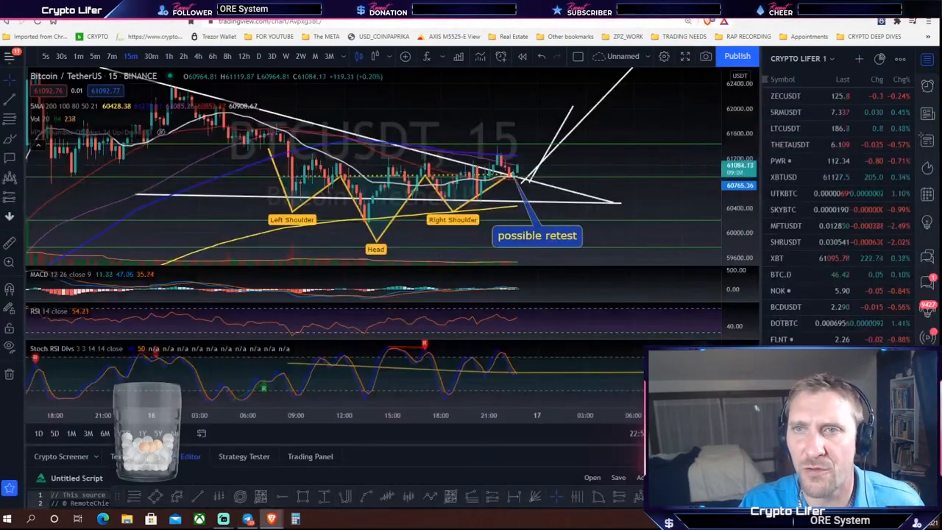
mouse_move(573, 170)
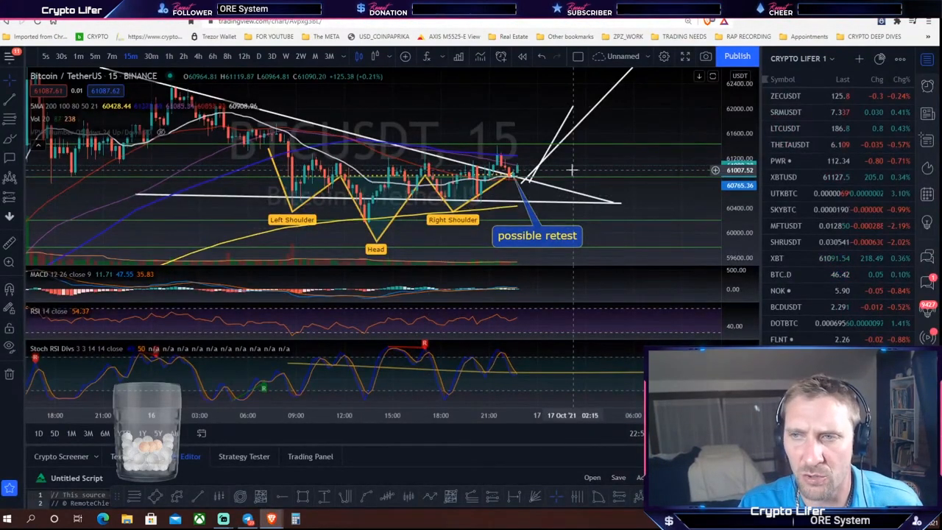